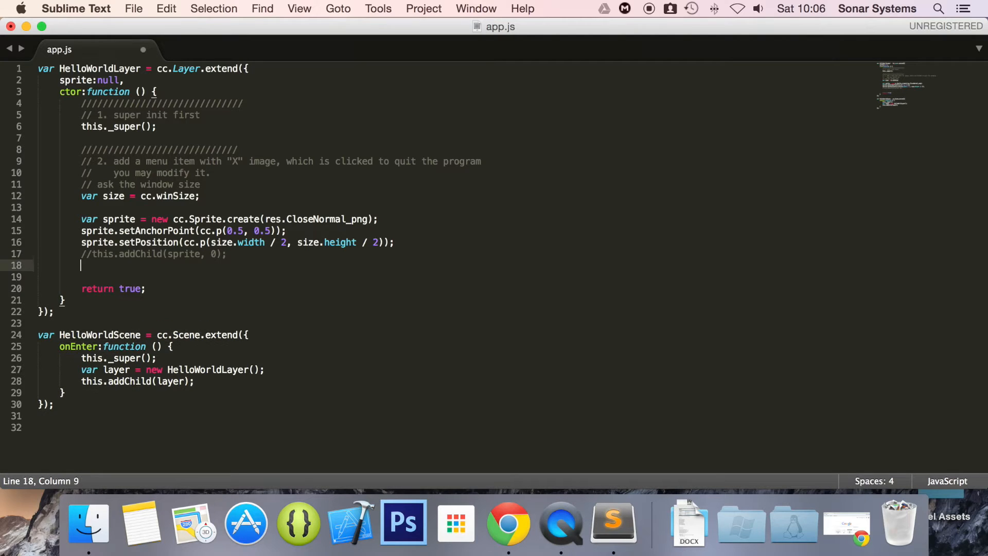
type("var button = new")
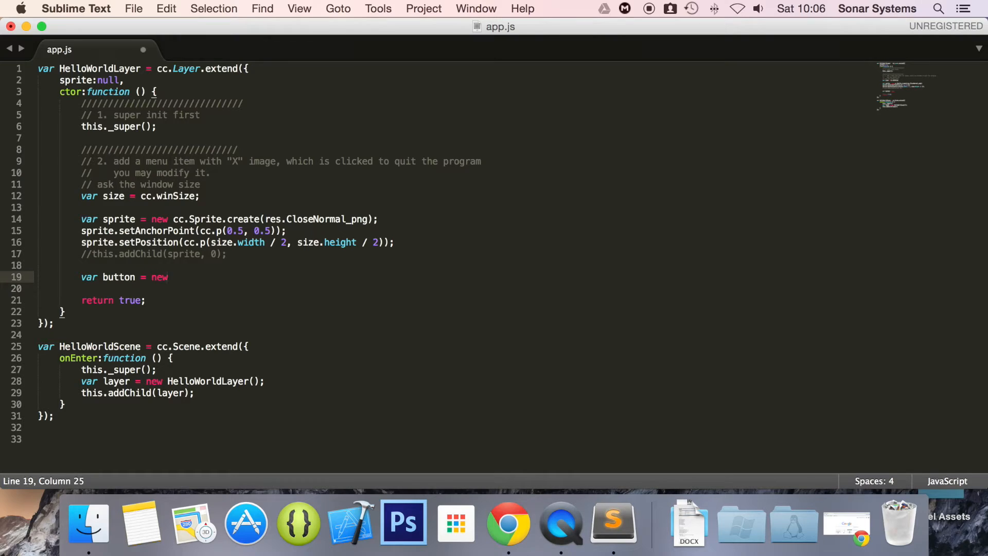